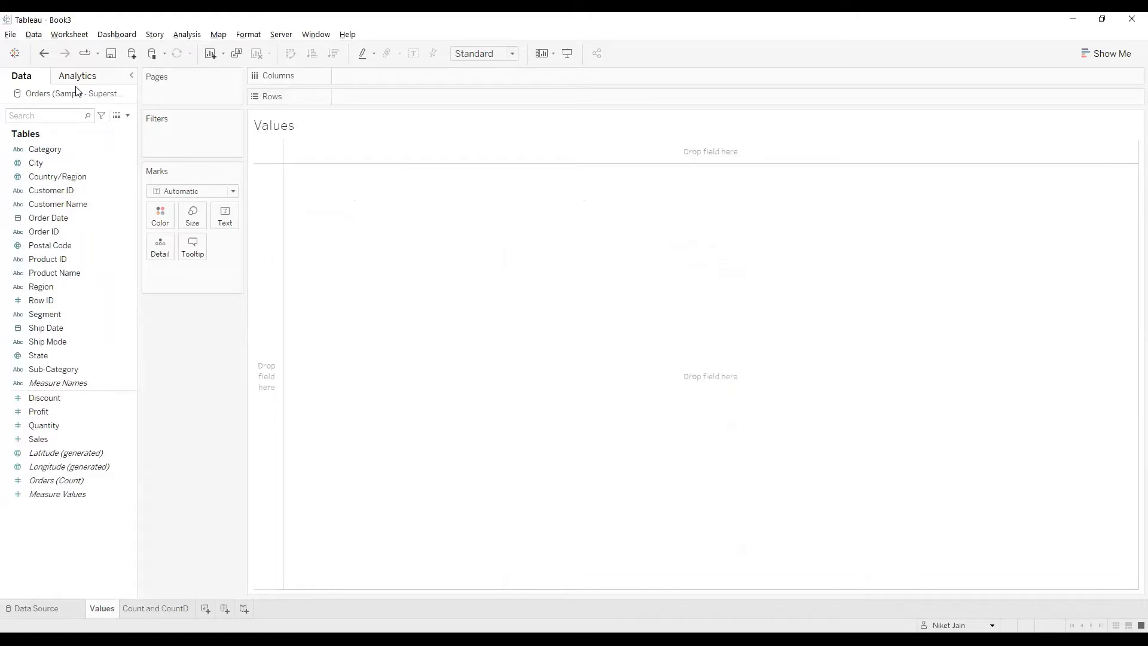
Place Sub-Category on the Rows shelf to list all 17 sub-categories
click(53, 368)
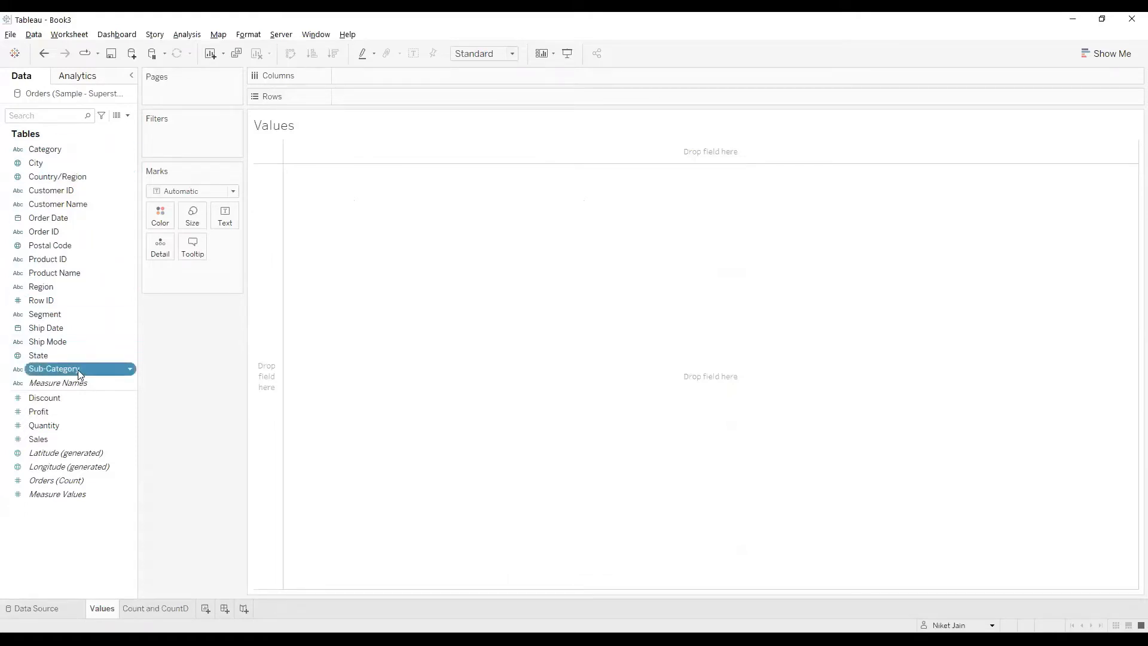
drag(73, 369, 379, 96)
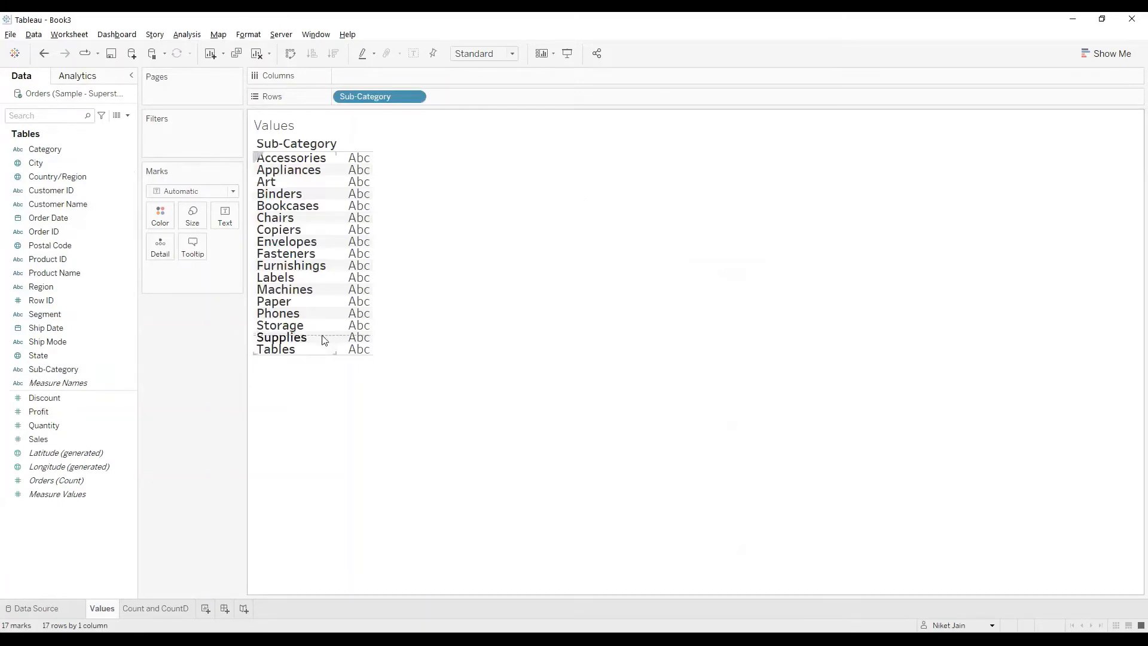
Add the Orders count as text beside each sub-category row
click(56, 479)
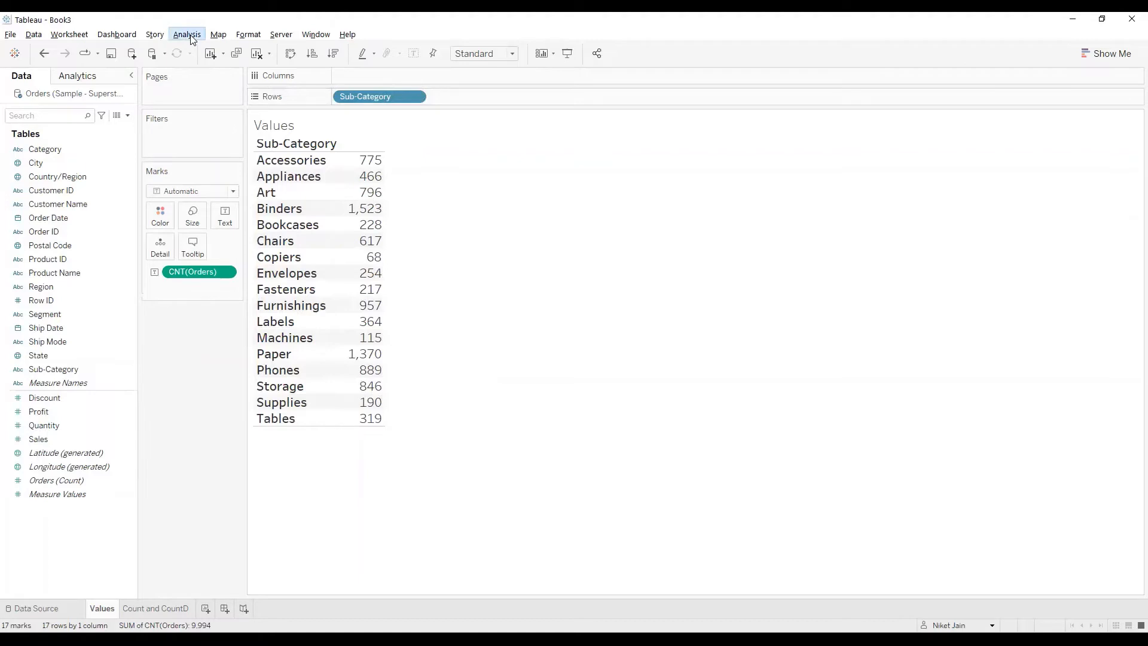
Show column grand totals (9,994) and move to the Count and CountD sheet
click(187, 35)
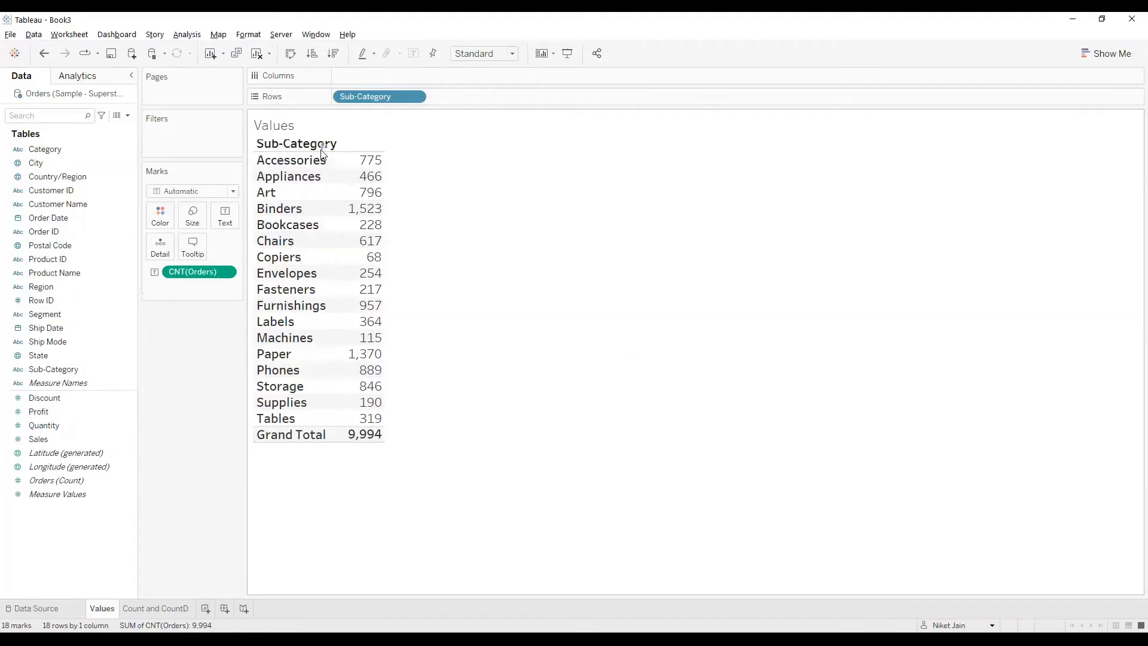
mouse_move(571, 387)
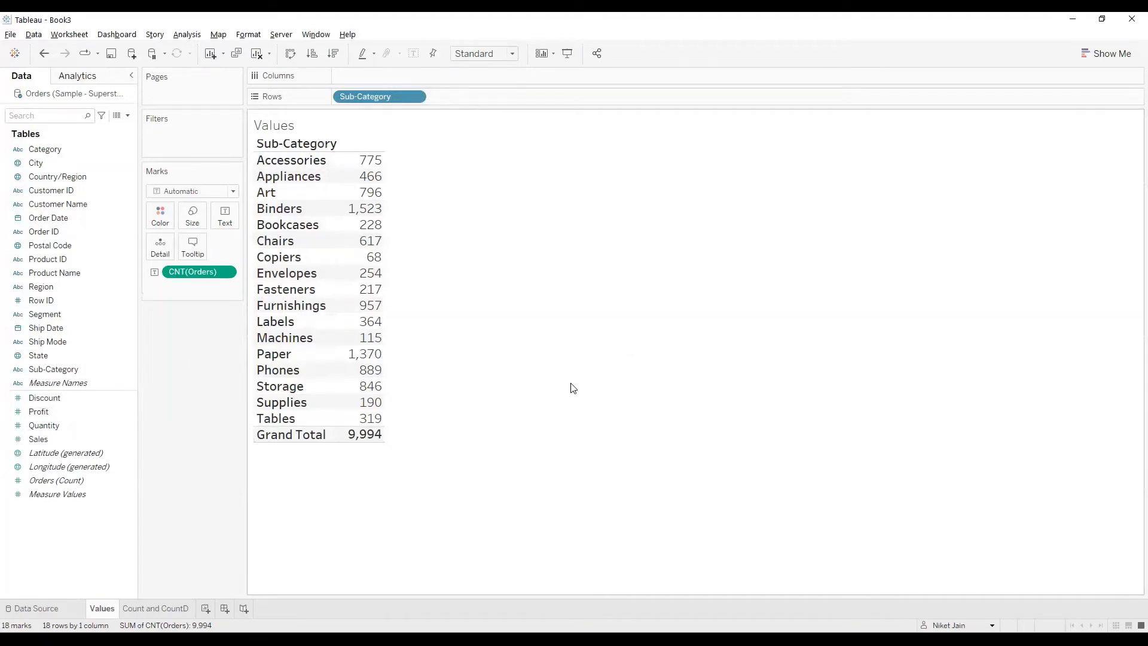
mouse_move(525, 431)
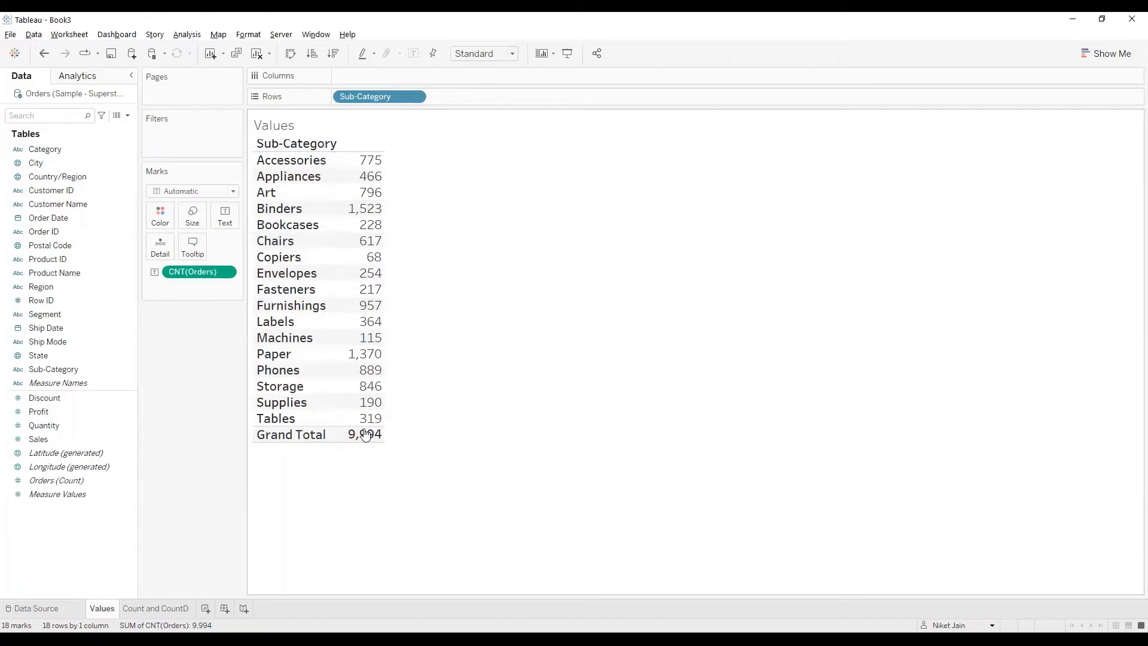
click(155, 607)
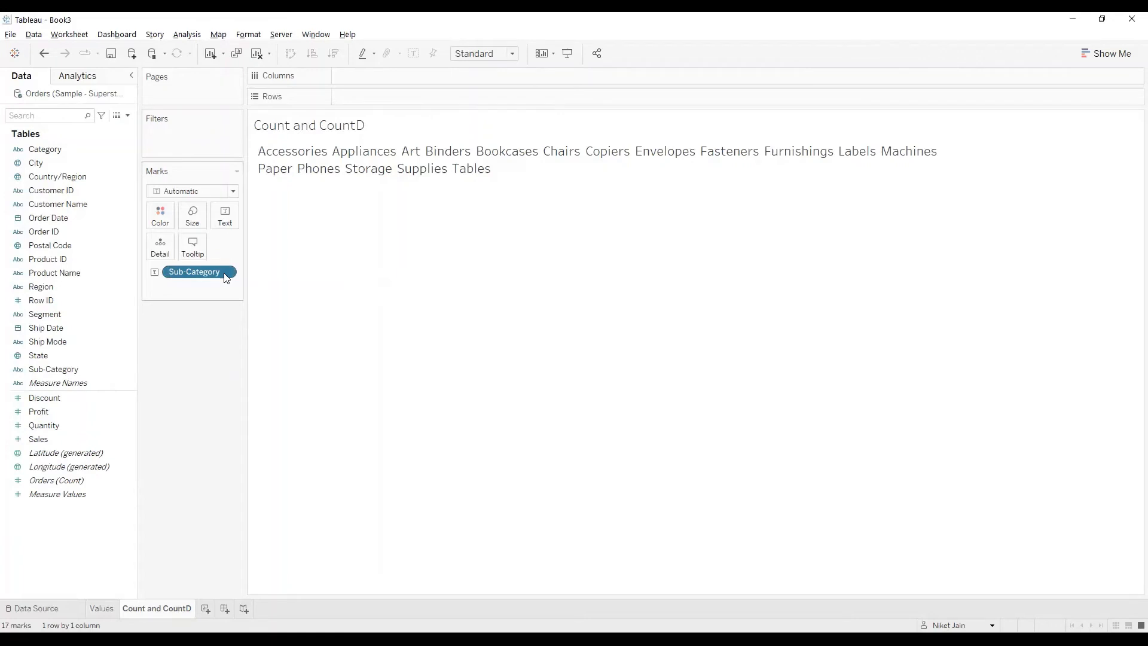
Open the Sub-Category field's dropdown on the Count and CountD sheet
click(196, 272)
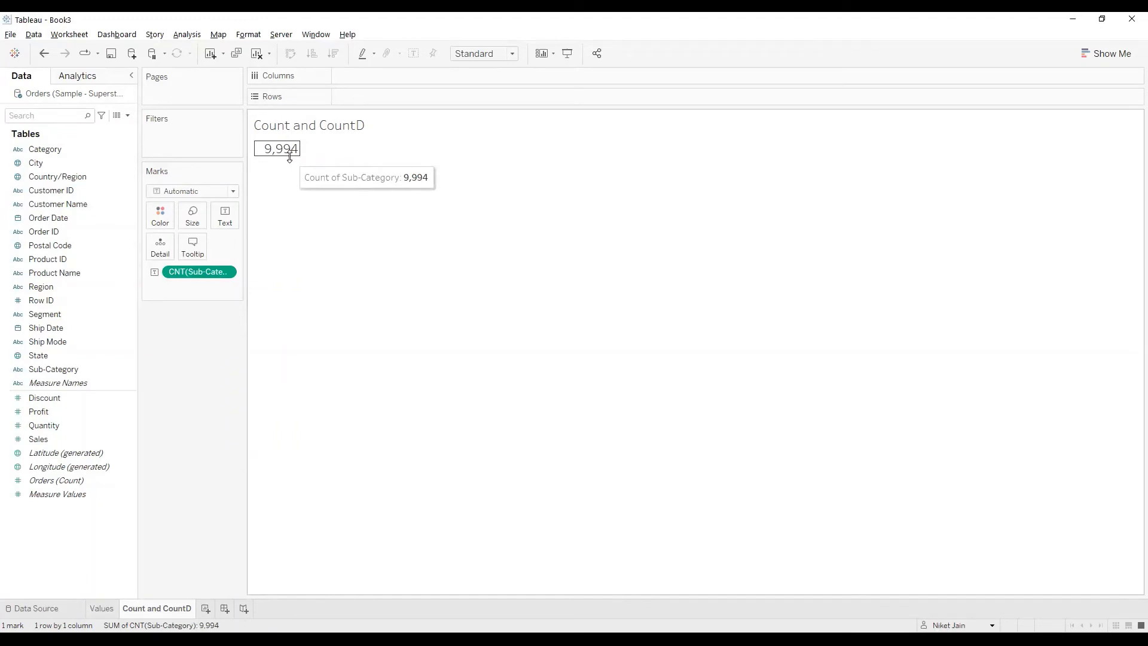
mouse_move(325, 288)
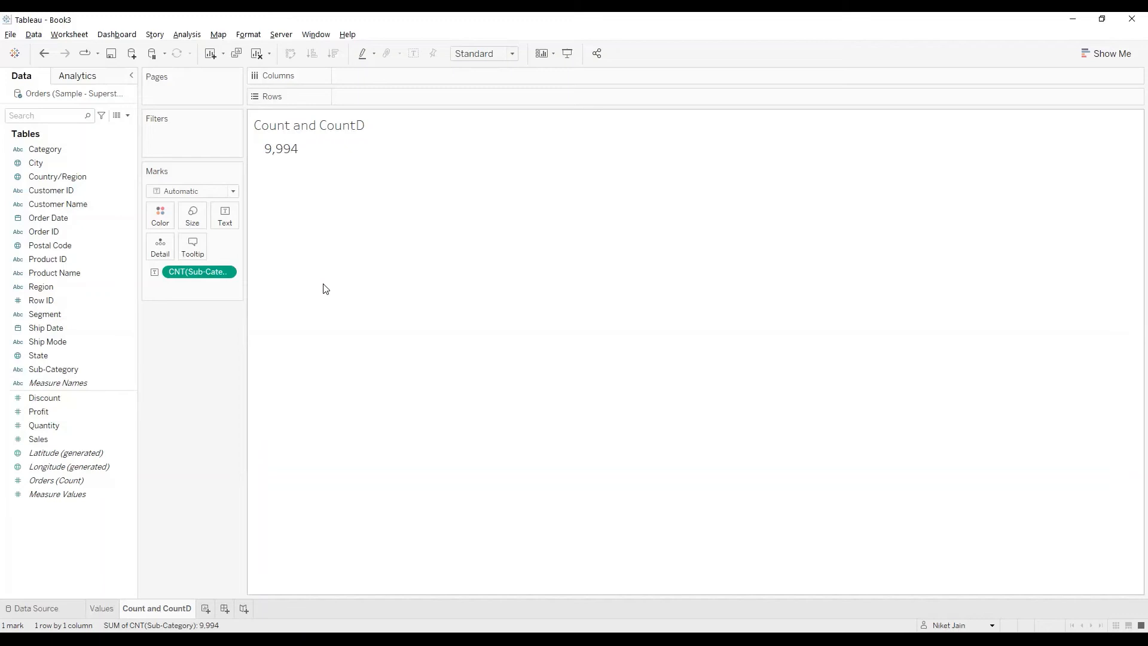
Open the Count of Sub-Category pill's options, keeping the 9,994 count
click(198, 271)
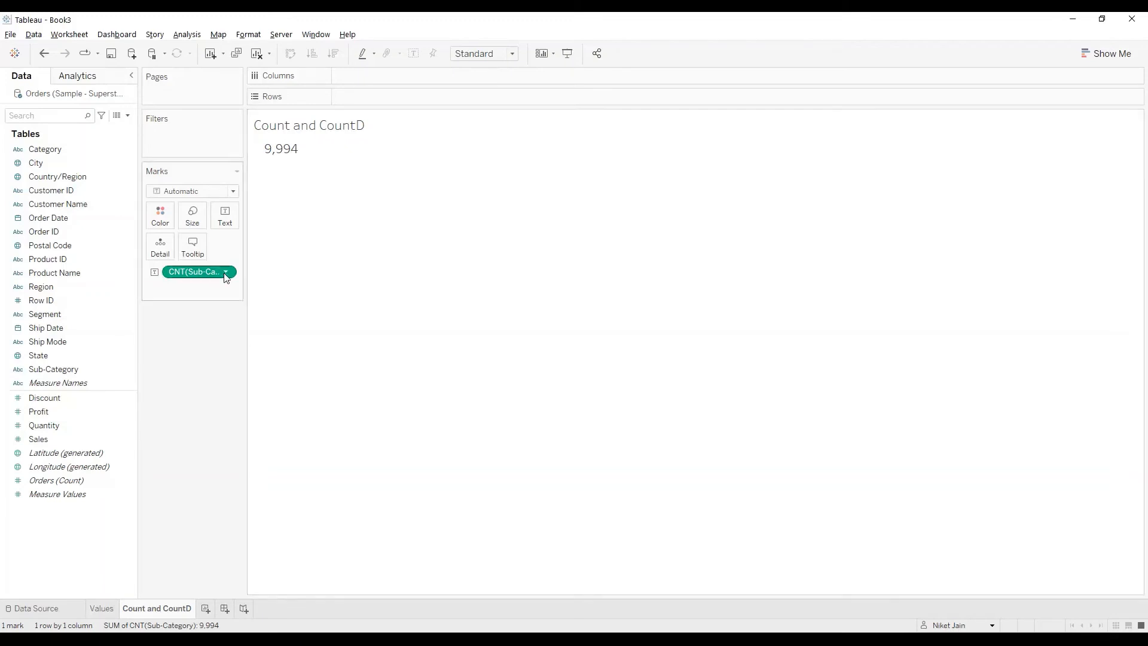